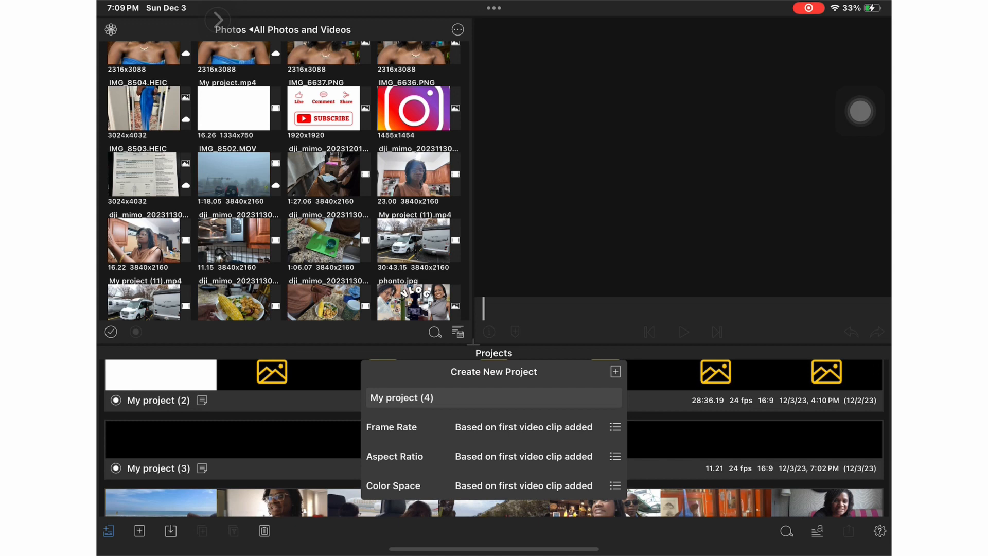
Create 'My project (4)' with frame rate, aspect ratio and color space based on the first clip.
{"action": "left_click", "coordinate": [575, 426]}
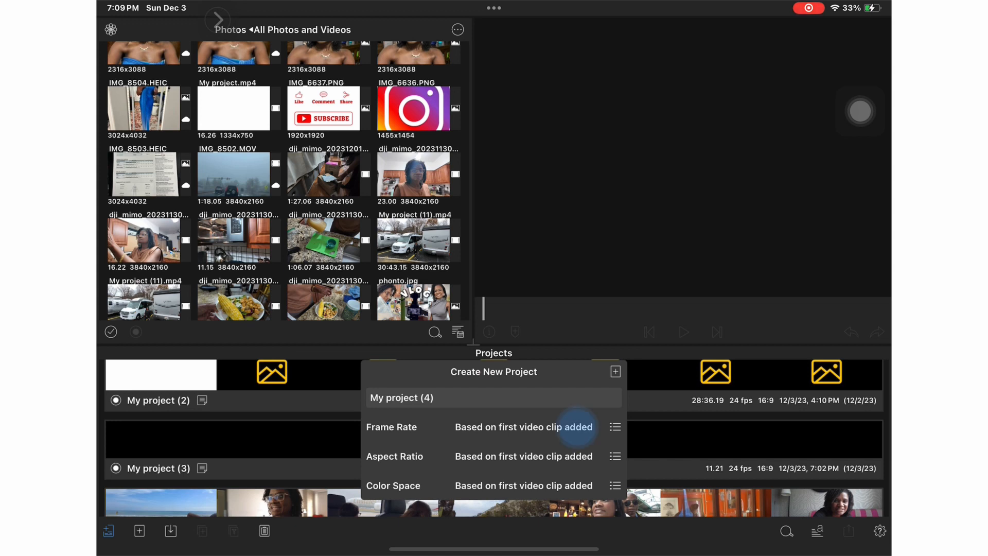
{"action": "left_click", "coordinate": [523, 426]}
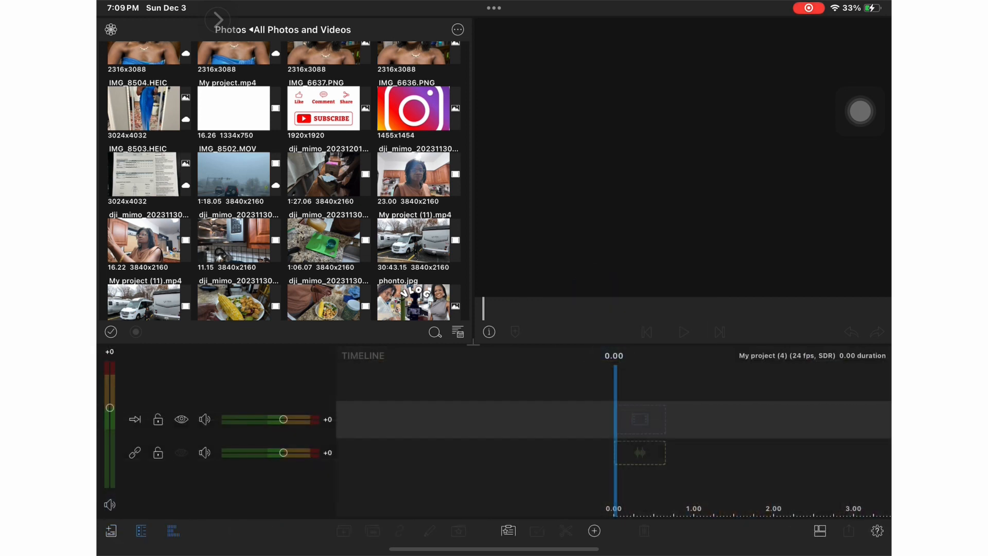
{"action": "left_click", "coordinate": [110, 29]}
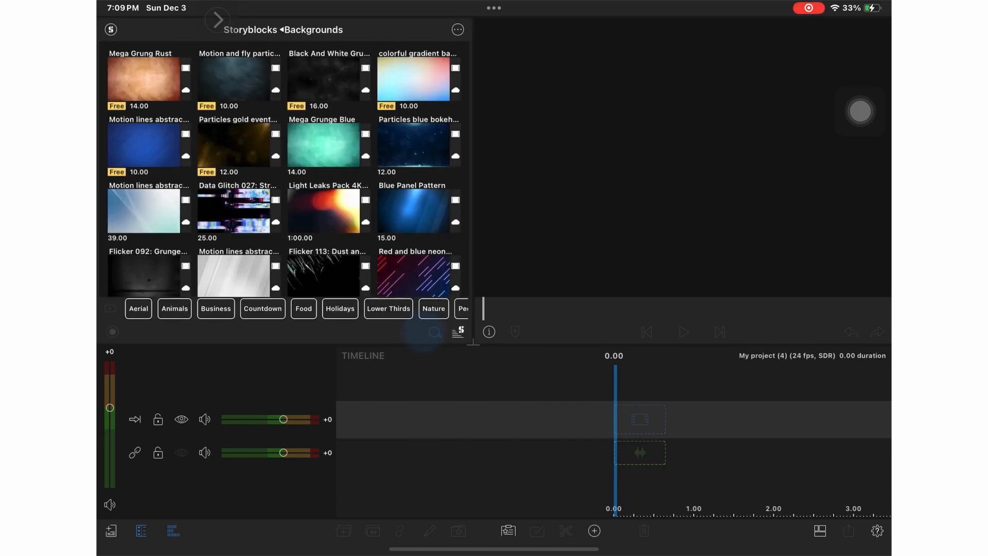
Search Storyblocks Backgrounds for 'Holiday' and pick the falling snowflakes clip.
{"action": "type", "text": "Holid"}
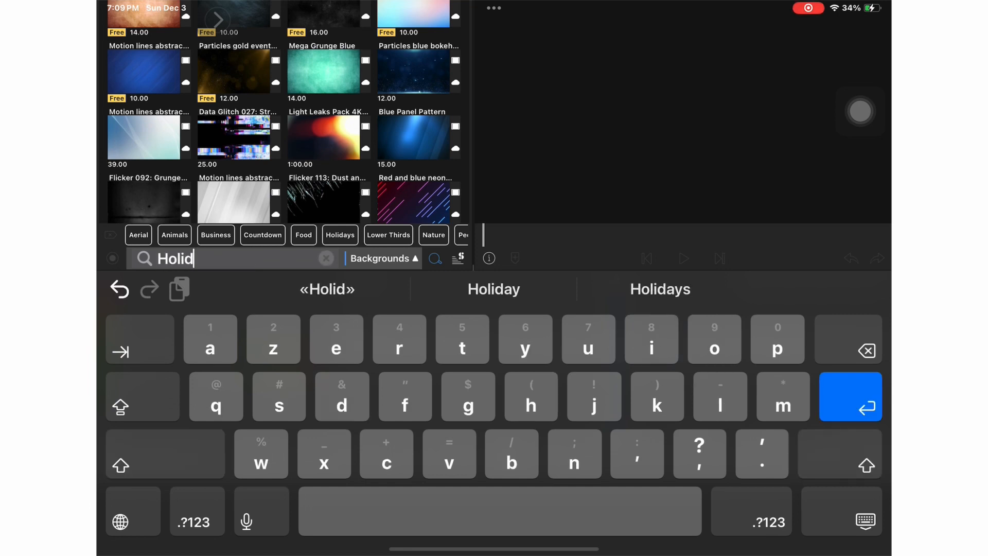
{"action": "type", "text": "ay"}
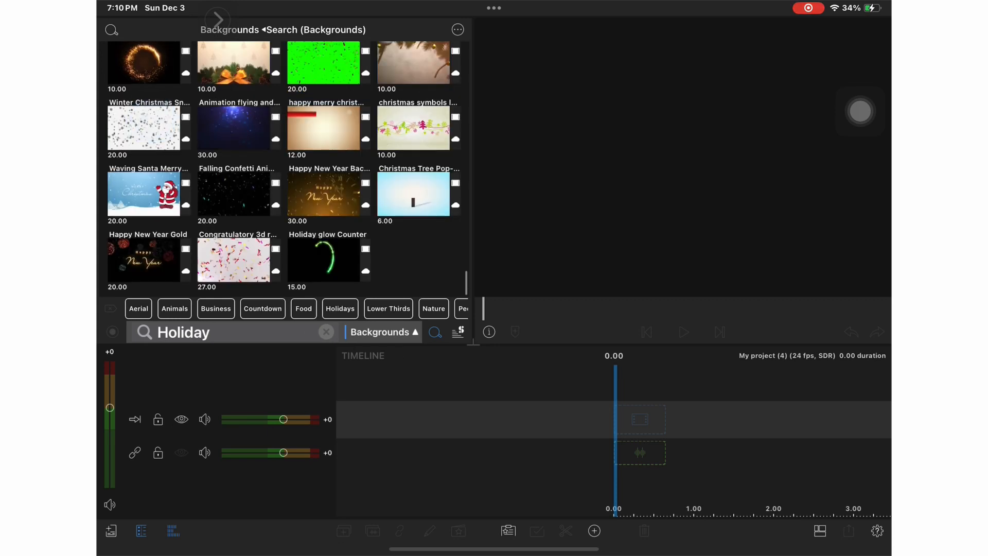
{"action": "left_click", "coordinate": [143, 128]}
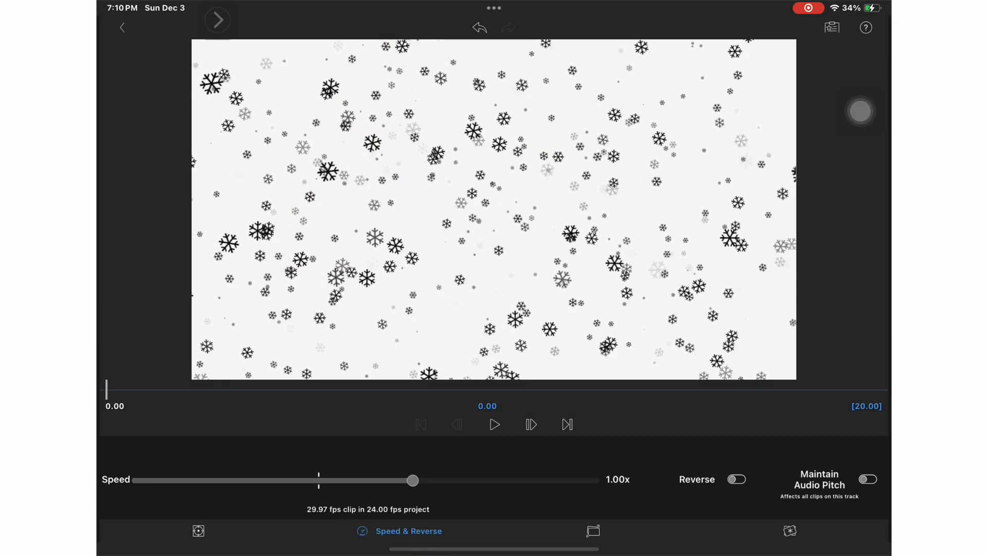
Slow the Winter Christmas Snowflakes Falling clip to about 0.75x, lengthening it to 26.16 s.
{"action": "left_click_drag", "start_coordinate": [412, 480], "coordinate": [320, 480]}
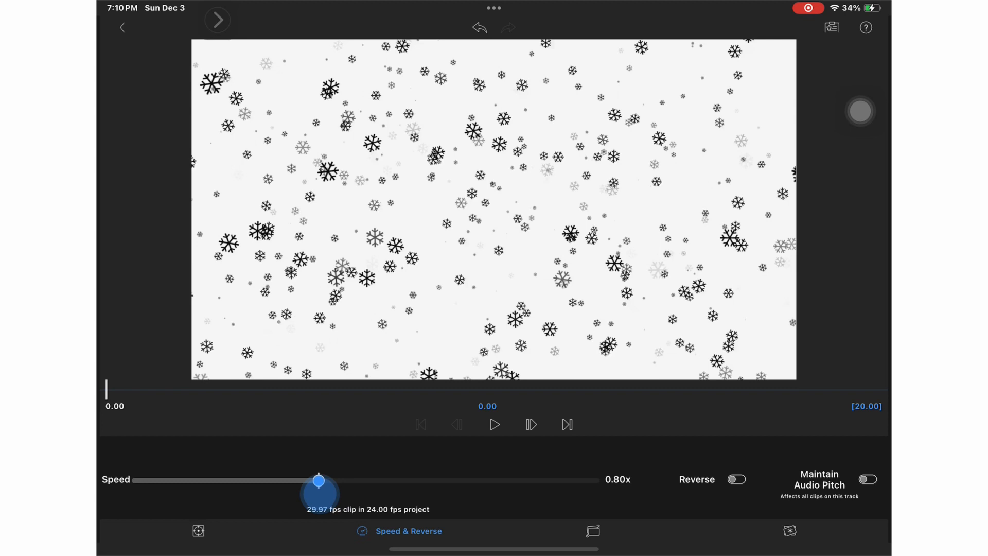
{"action": "left_click_drag", "start_coordinate": [320, 479], "coordinate": [311, 480]}
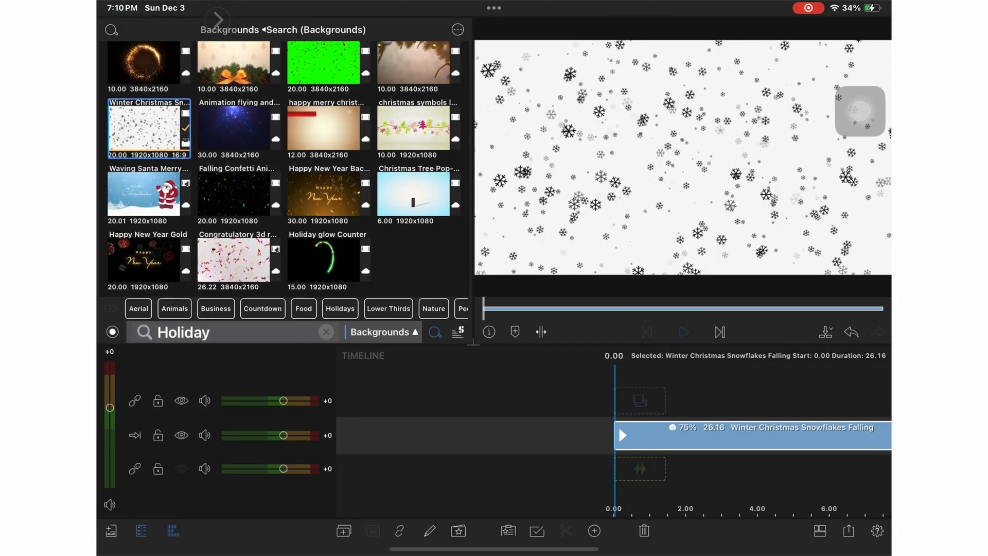
{"action": "left_click", "coordinate": [682, 331]}
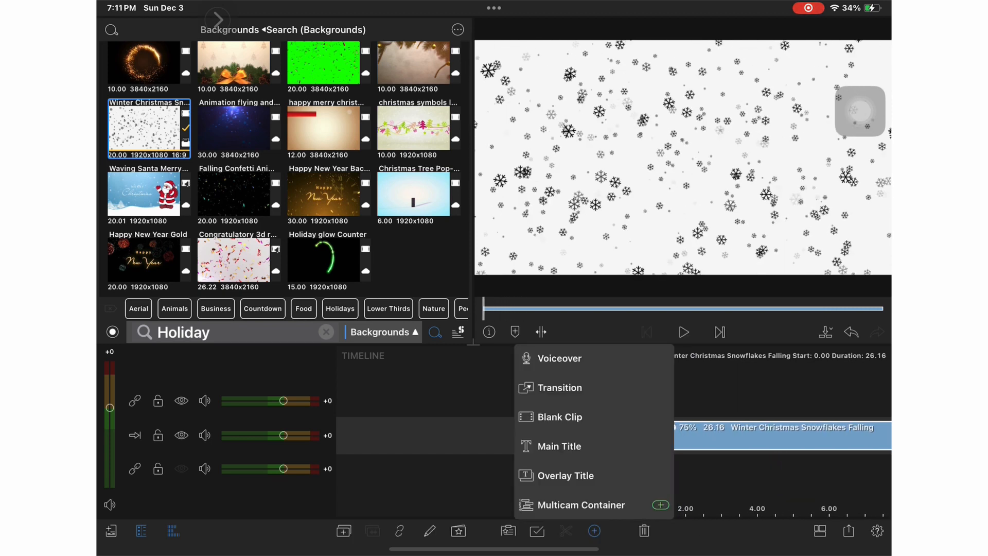
Replace the new title's 'Your Text Here' with 'My❄Friend❄Jen❄Online'.
{"action": "left_click", "coordinate": [559, 445]}
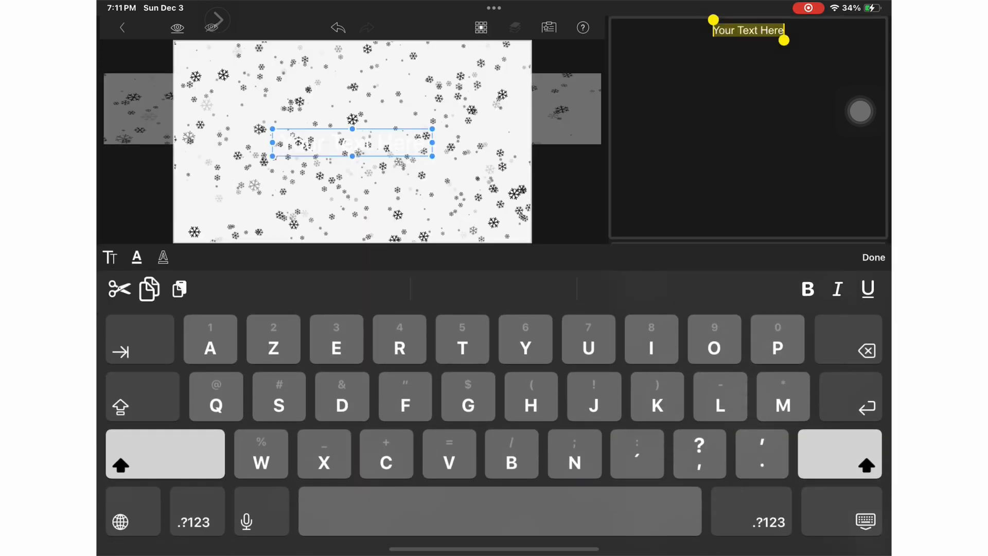
{"action": "type", "text": "M"}
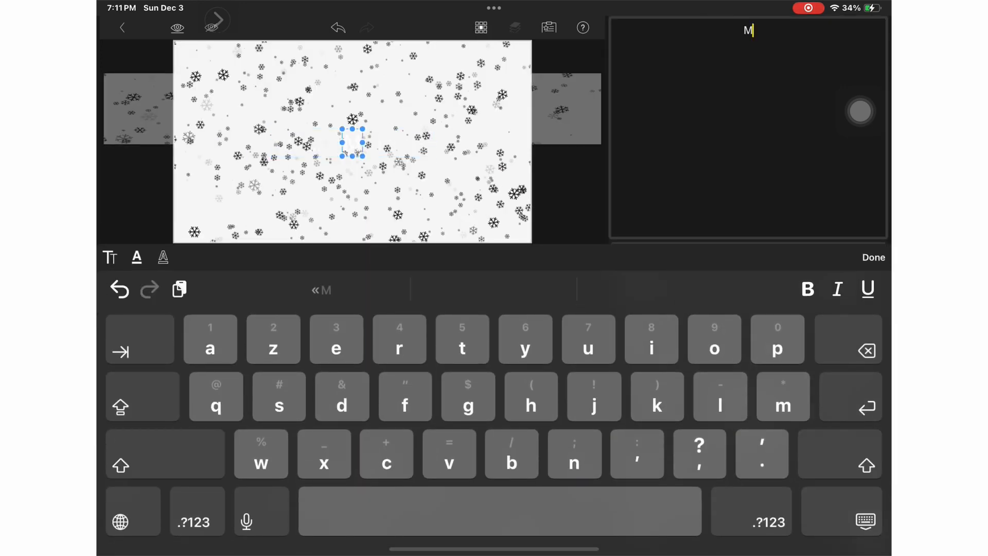
{"action": "type", "text": "y❄️"}
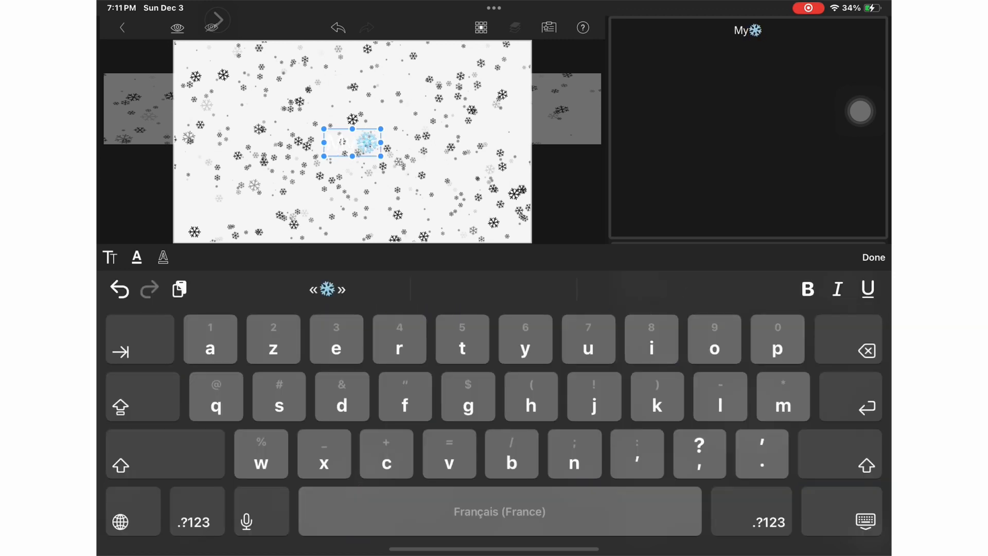
{"action": "type", "text": "Friend❄️Jen❄️"}
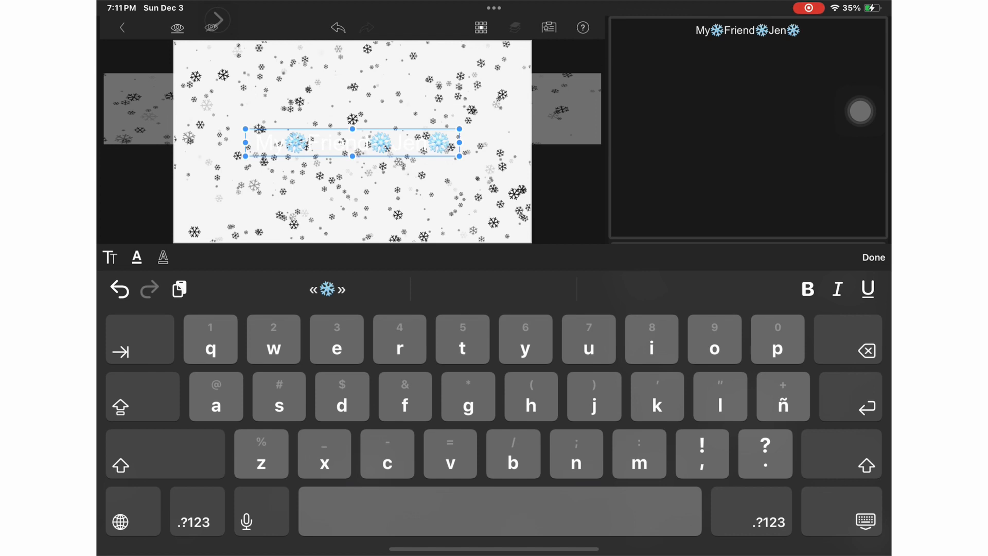
{"action": "type", "text": "Online"}
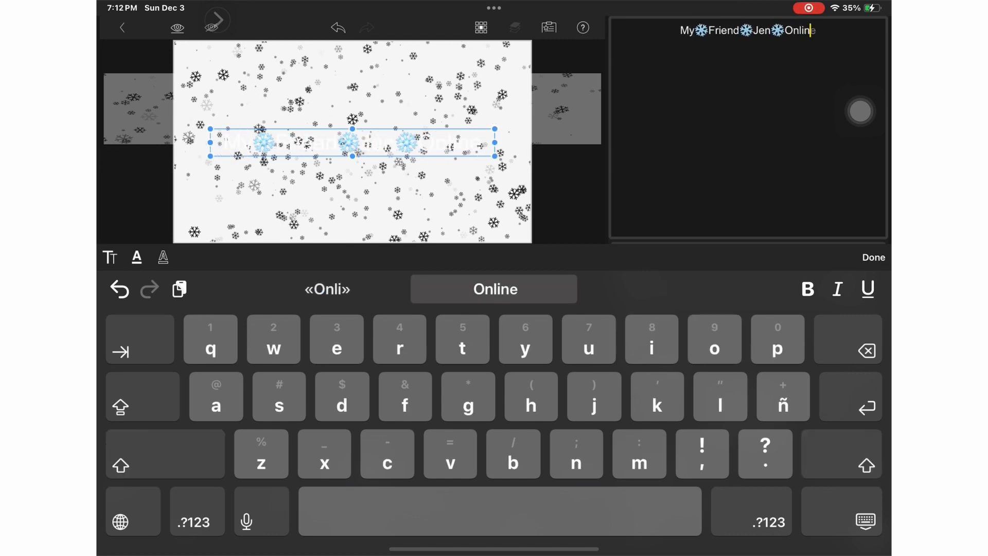
{"action": "left_click", "coordinate": [873, 257]}
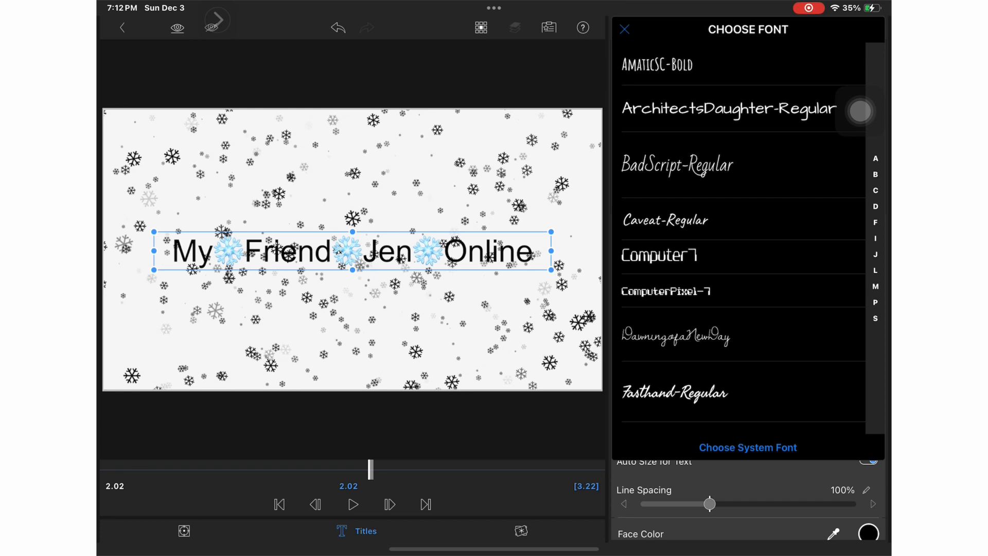
Scroll the Choose Font list and apply a bold handwritten font to the title.
{"action": "scroll", "scroll_direction": "down", "scroll_amount": 3}
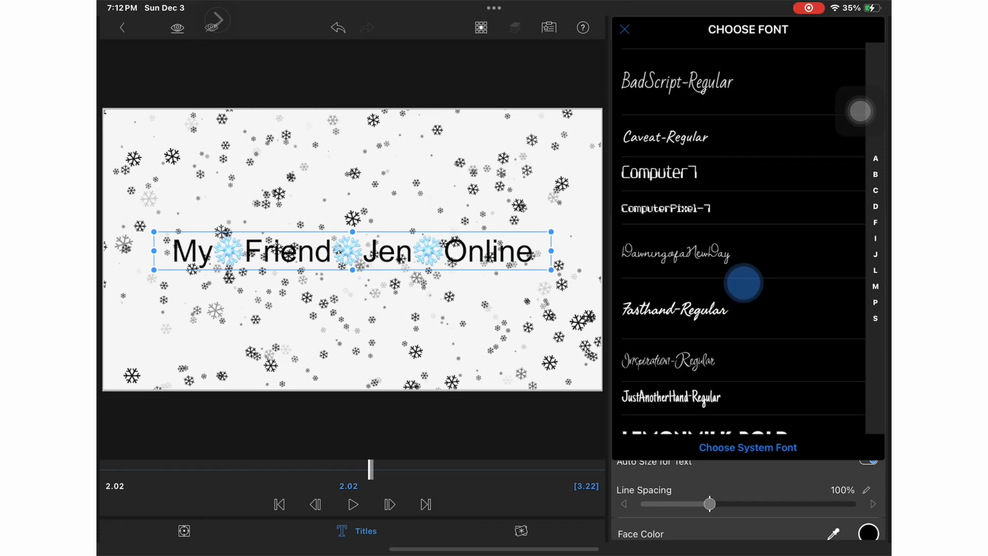
{"action": "scroll", "scroll_direction": "down", "scroll_amount": 3}
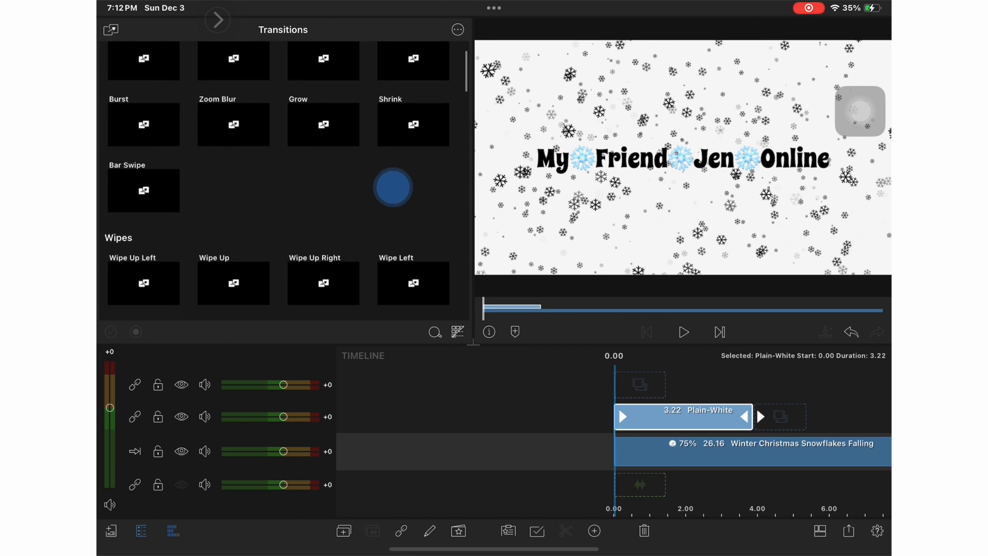
Scroll through the transition categories and preview Push Down.
{"action": "scroll", "scroll_direction": "down", "scroll_amount": 3}
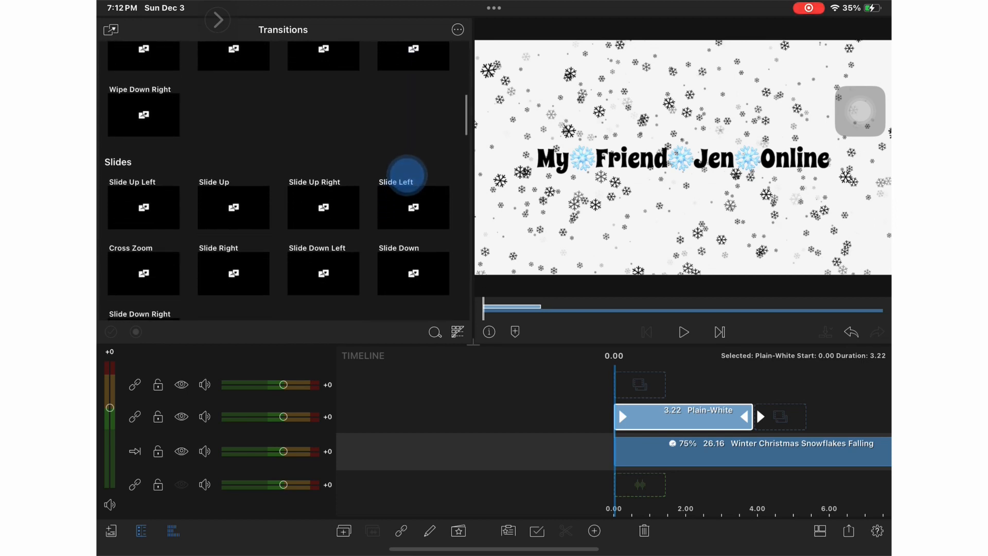
{"action": "scroll", "scroll_direction": "down", "scroll_amount": 3}
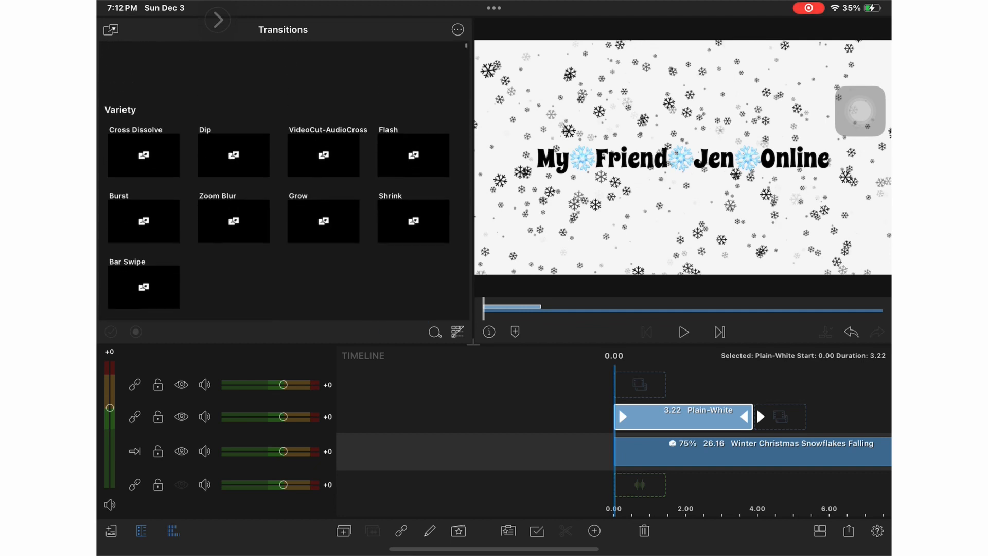
{"action": "scroll", "scroll_direction": "down", "scroll_amount": 3}
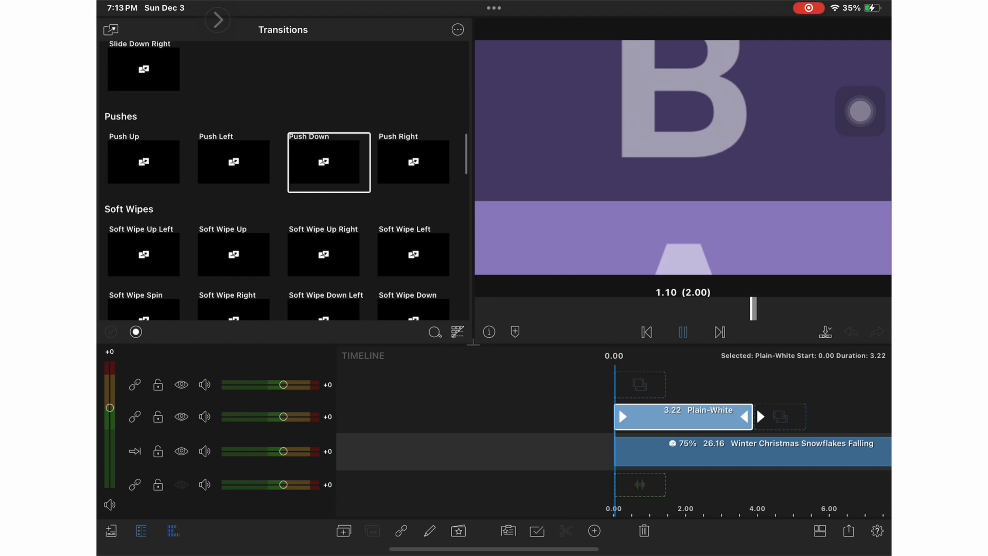
{"action": "scroll", "scroll_direction": "down", "scroll_amount": 3}
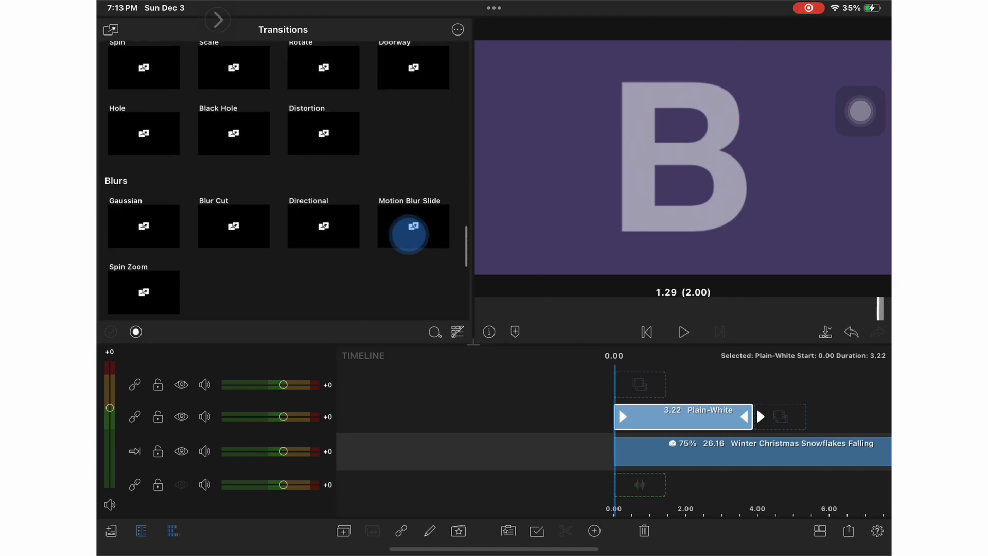
{"action": "scroll", "scroll_direction": "down", "scroll_amount": 3}
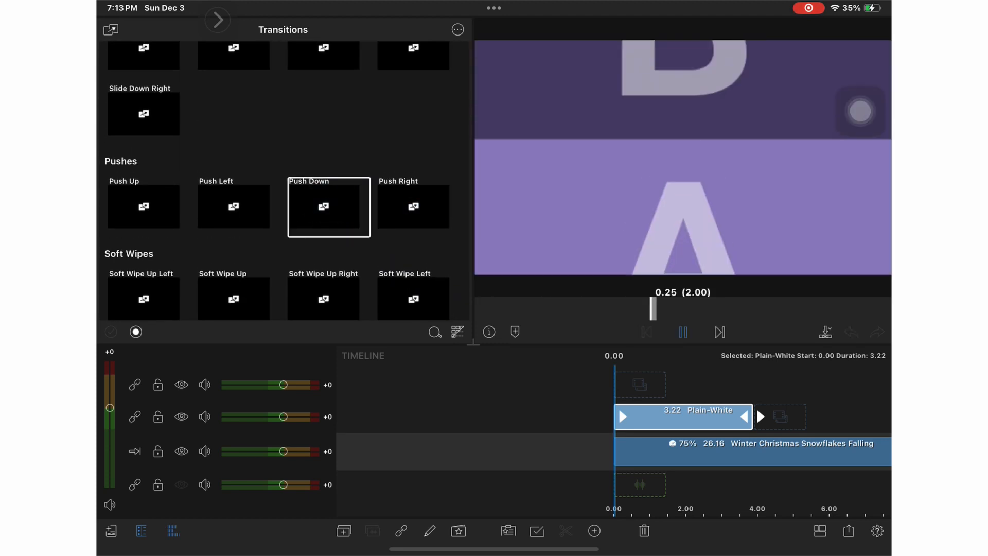
Place Push Down at the title clip's start and lengthen the title clip.
{"action": "left_click", "coordinate": [329, 207]}
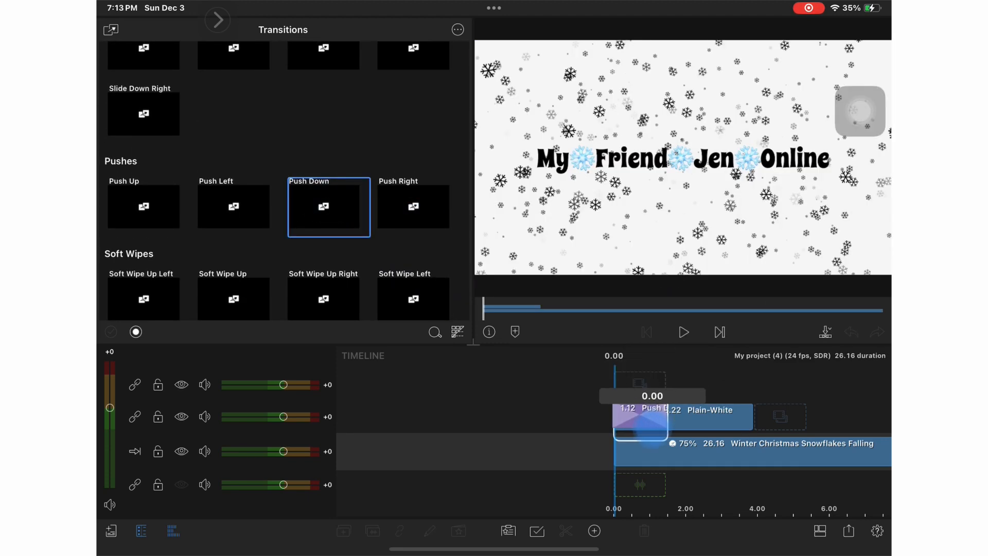
{"action": "left_click", "coordinate": [680, 415]}
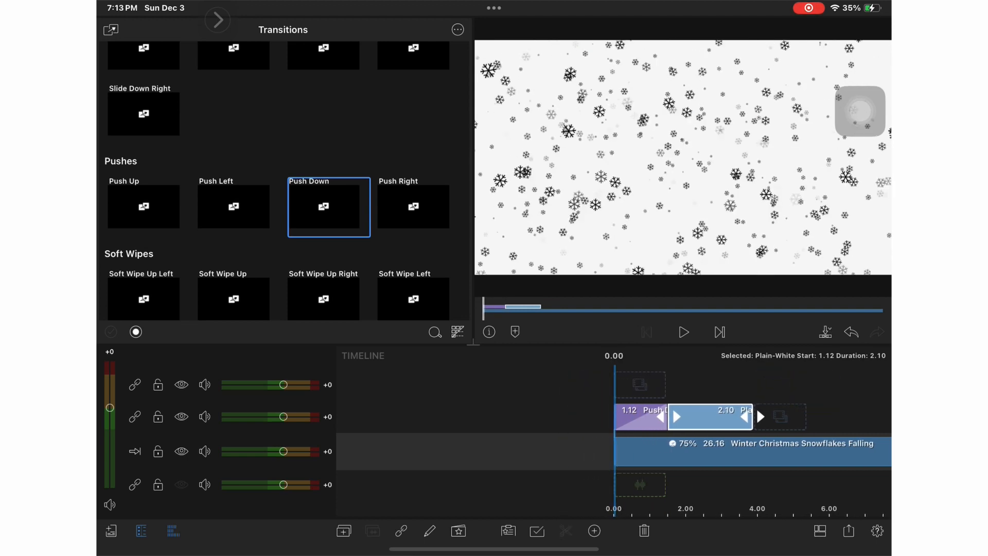
{"action": "left_click", "coordinate": [682, 331]}
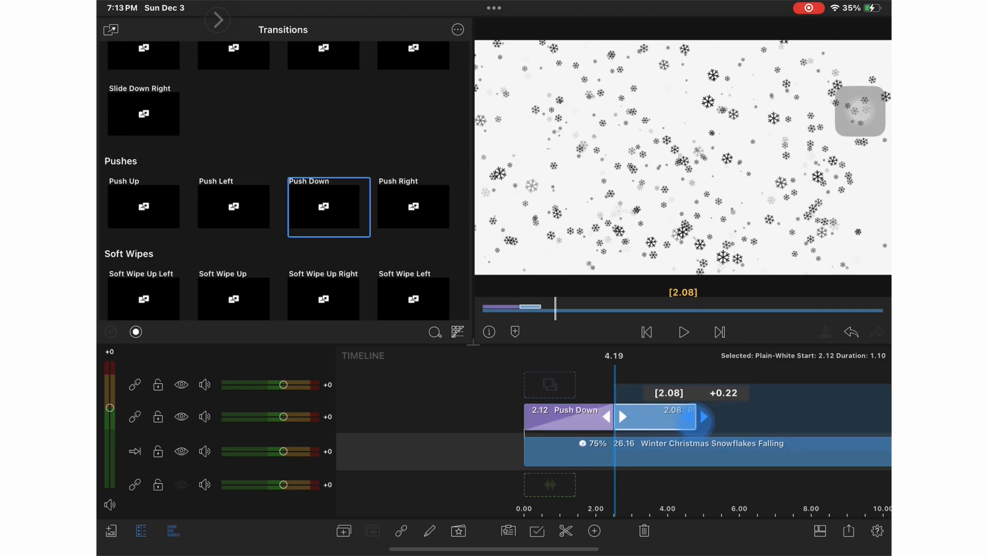
{"action": "left_click", "coordinate": [682, 332]}
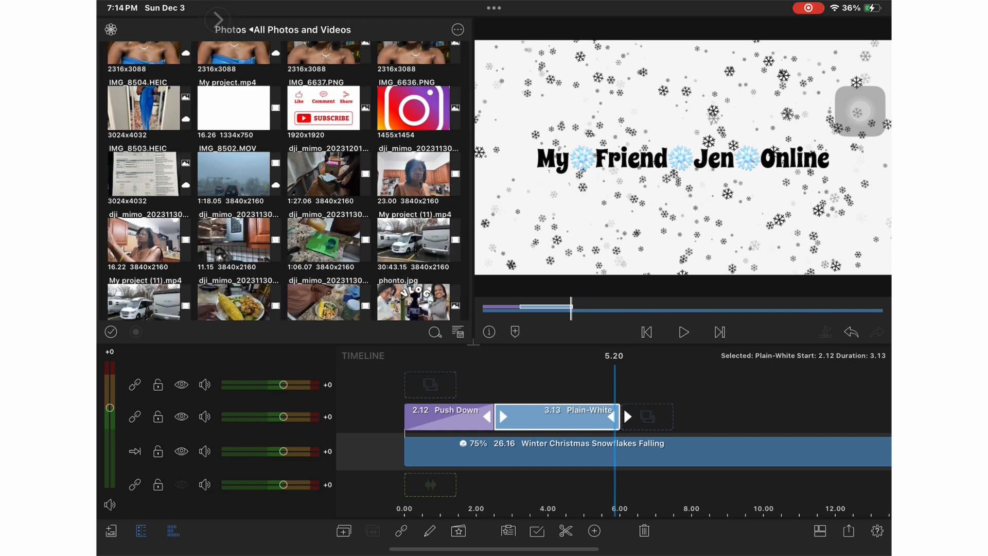
Add the IMG_6636 Instagram icon above the title and open Frame & Fit.
{"action": "left_click", "coordinate": [418, 107]}
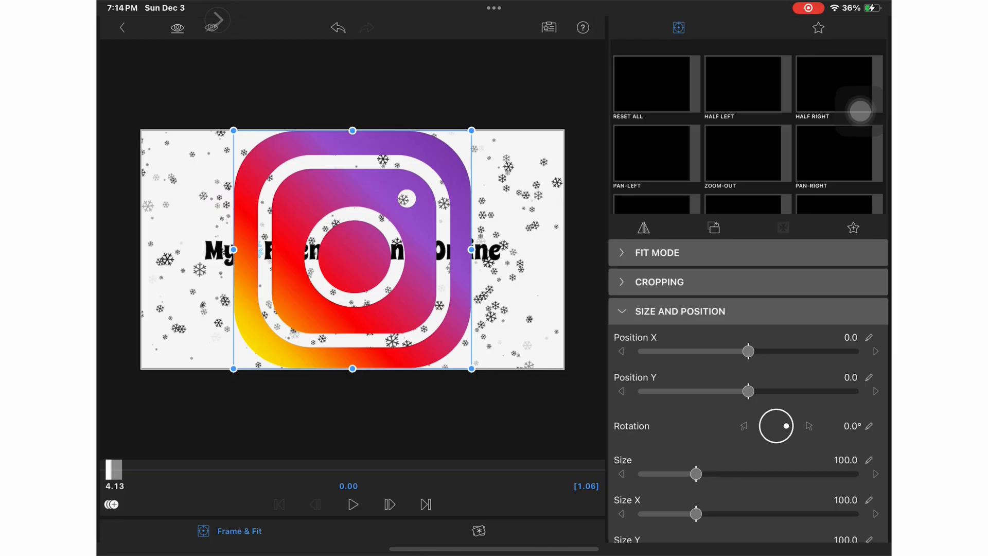
Scale the Instagram icon to about 17.6 and move it to Position X -82.
{"action": "left_click_drag", "start_coordinate": [696, 474], "coordinate": [655, 474]}
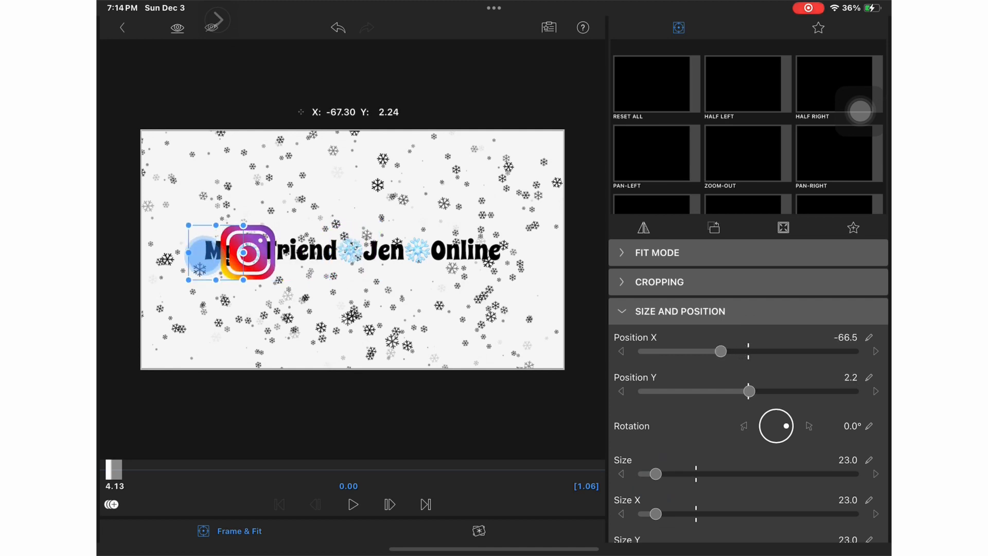
{"action": "left_click_drag", "start_coordinate": [654, 473], "coordinate": [652, 473]}
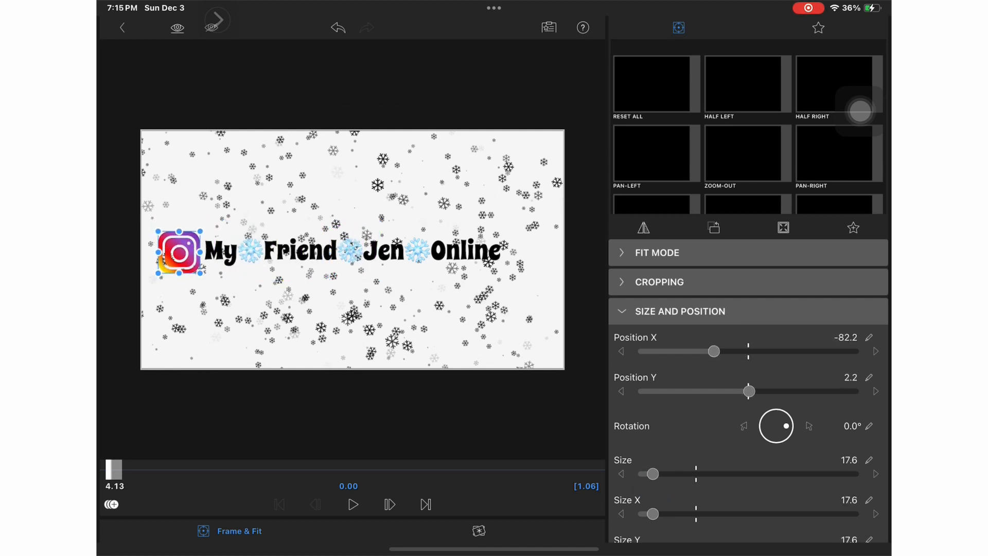
{"action": "left_click", "coordinate": [122, 27]}
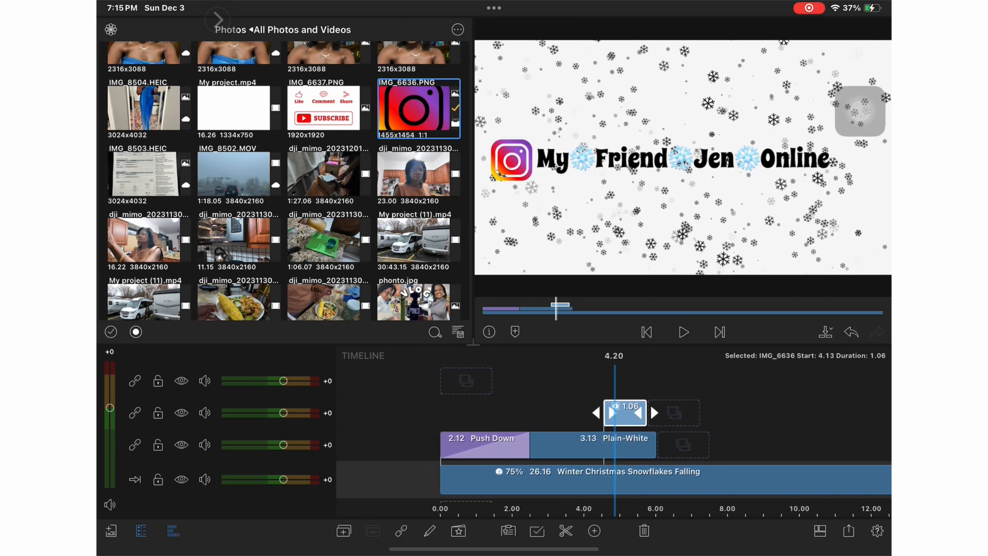
Add a transition to the Instagram icon clip and preview the intro.
{"action": "left_click", "coordinate": [110, 28]}
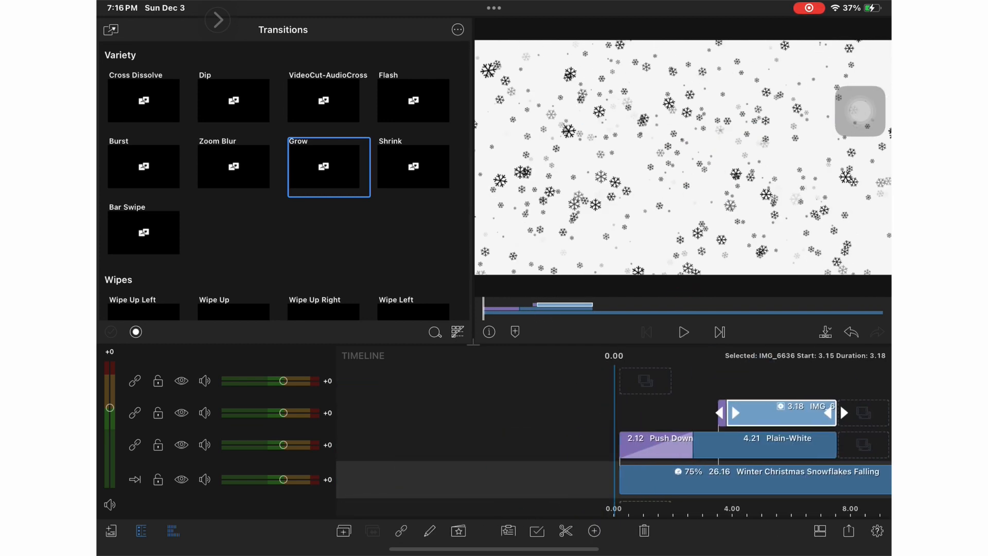
{"action": "left_click", "coordinate": [683, 332]}
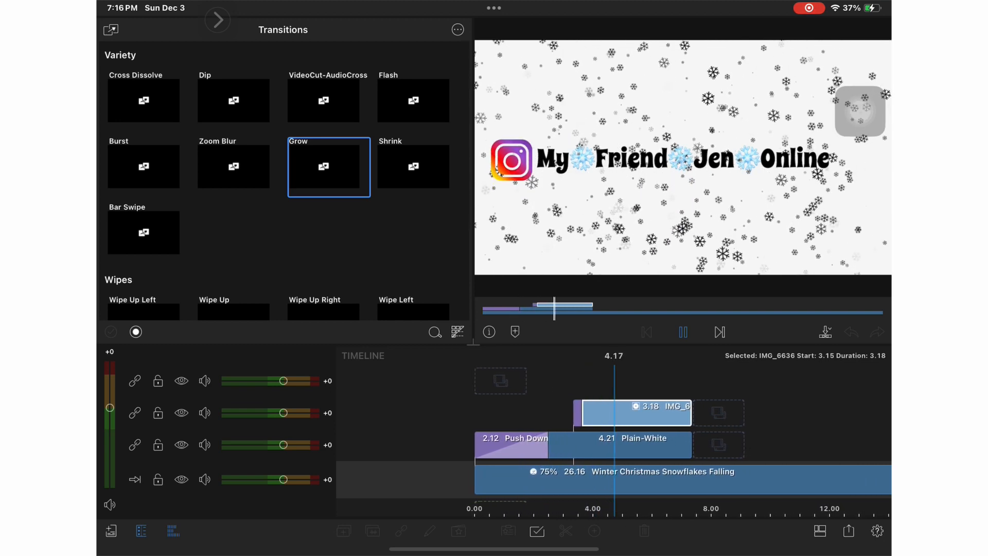
{"action": "left_click", "coordinate": [682, 331]}
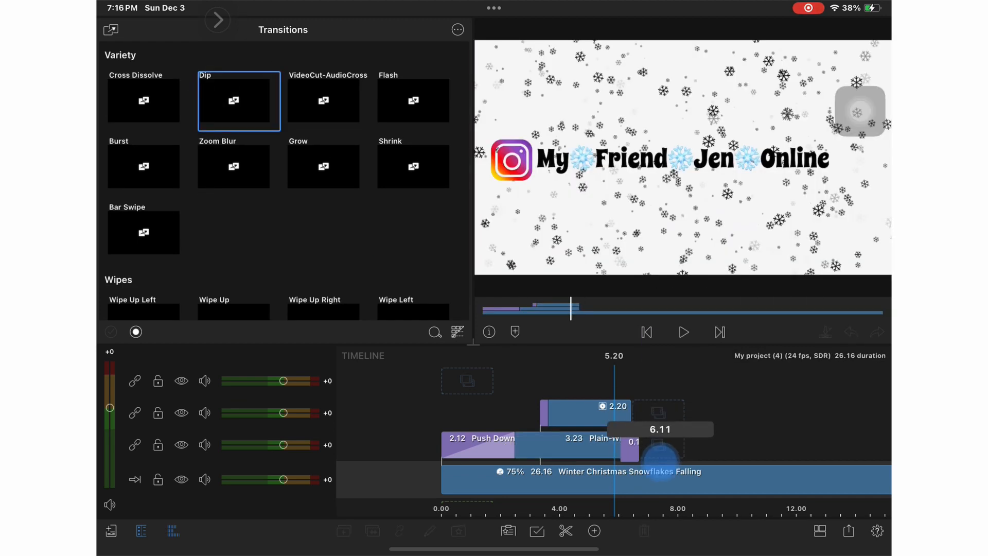
Trim the Plain-White title clip, cut the snowfall background to 7.13 s, and add a Blank clip.
{"action": "left_click", "coordinate": [573, 438]}
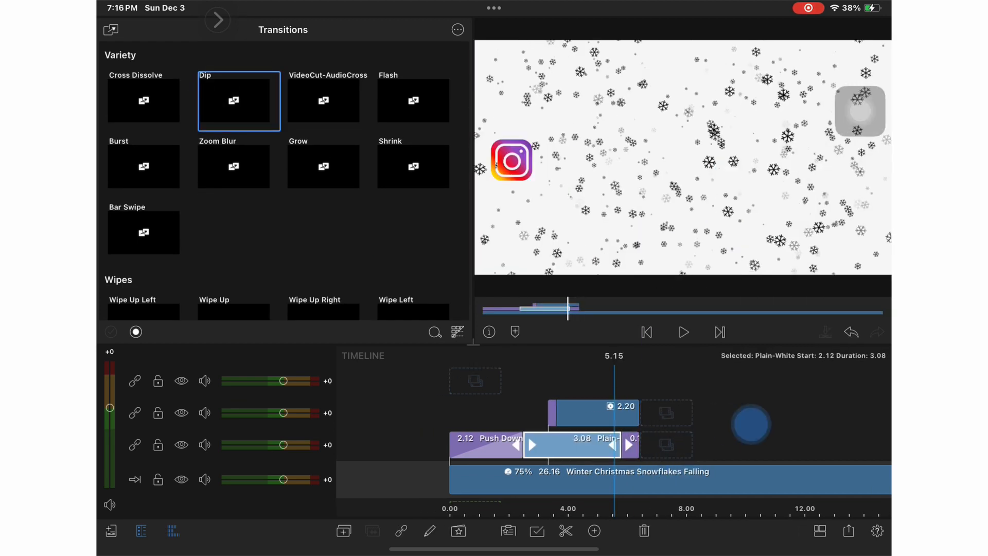
{"action": "left_click", "coordinate": [682, 332]}
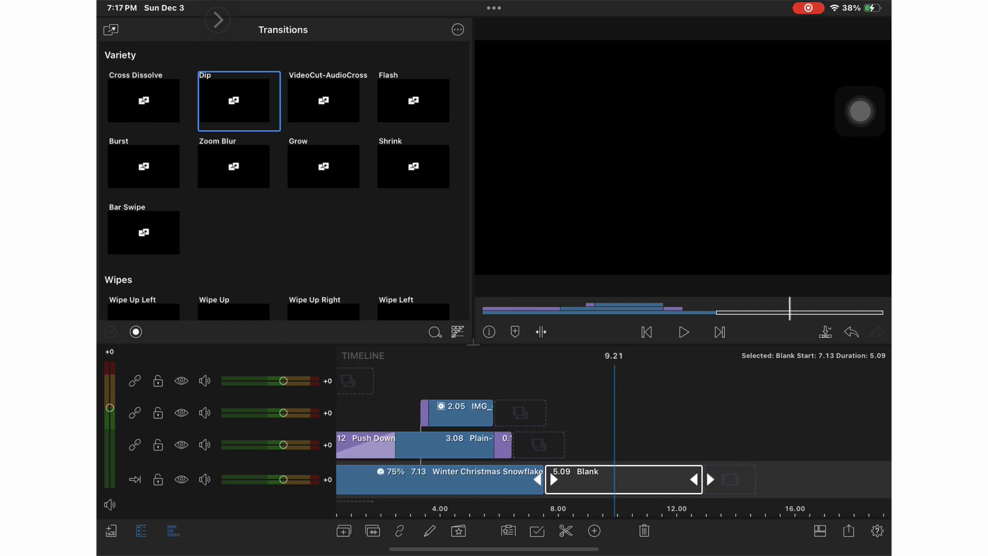
Set the project Background Color to white in project settings.
{"action": "left_click", "coordinate": [876, 530]}
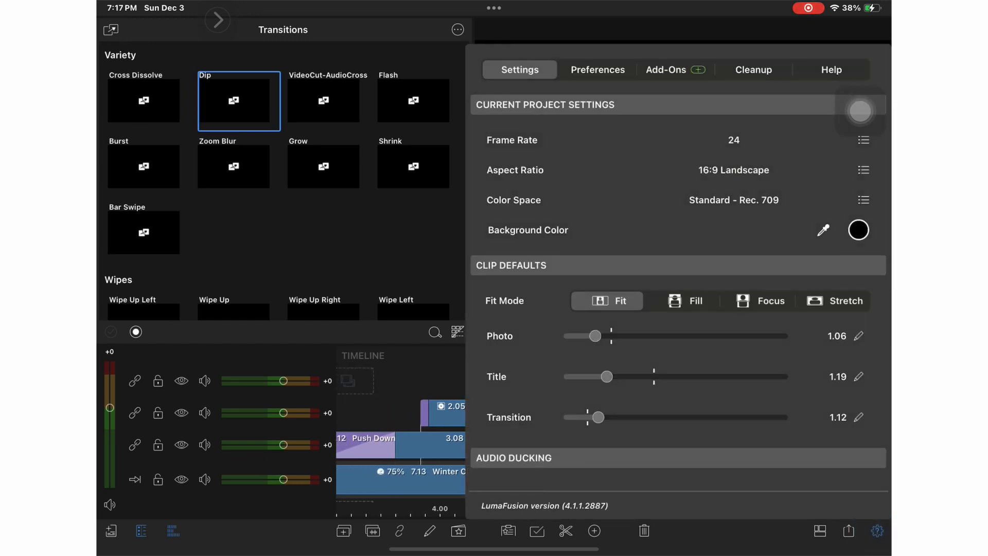
{"action": "left_click", "coordinate": [858, 230]}
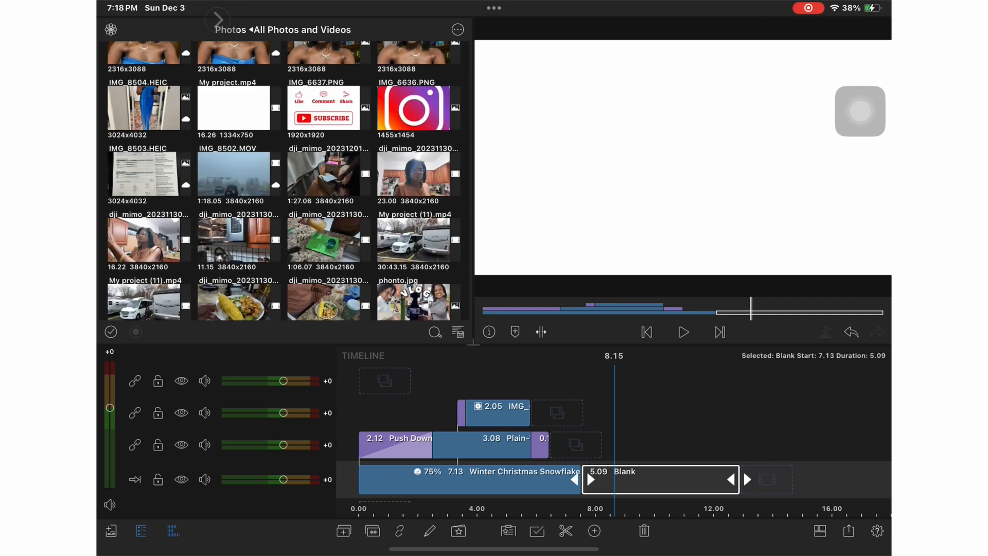
Place the IMG_6637 Like/Comment/Share/Subscribe graphic over the Blank clip, trimmed to 3.06 s.
{"action": "left_click", "coordinate": [323, 108]}
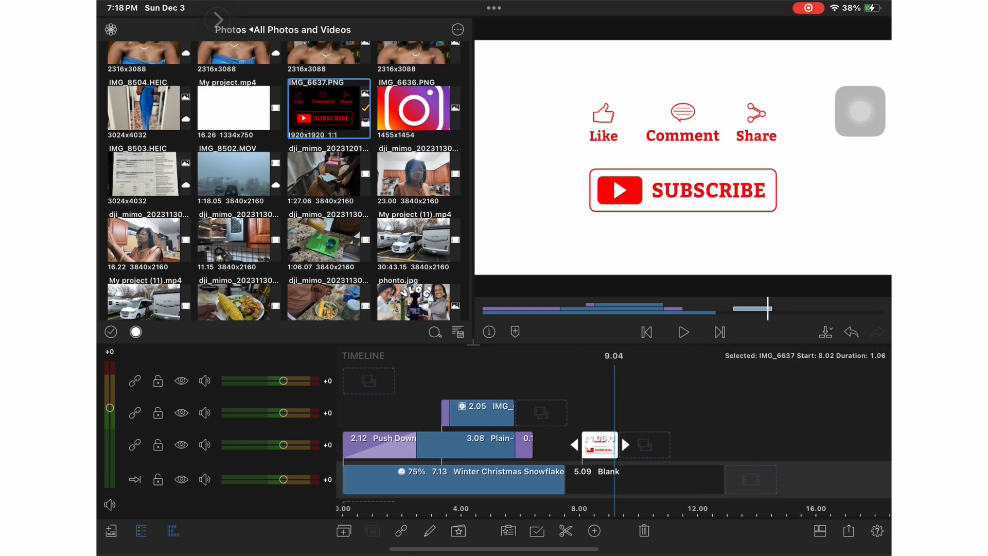
{"action": "left_click", "coordinate": [683, 331]}
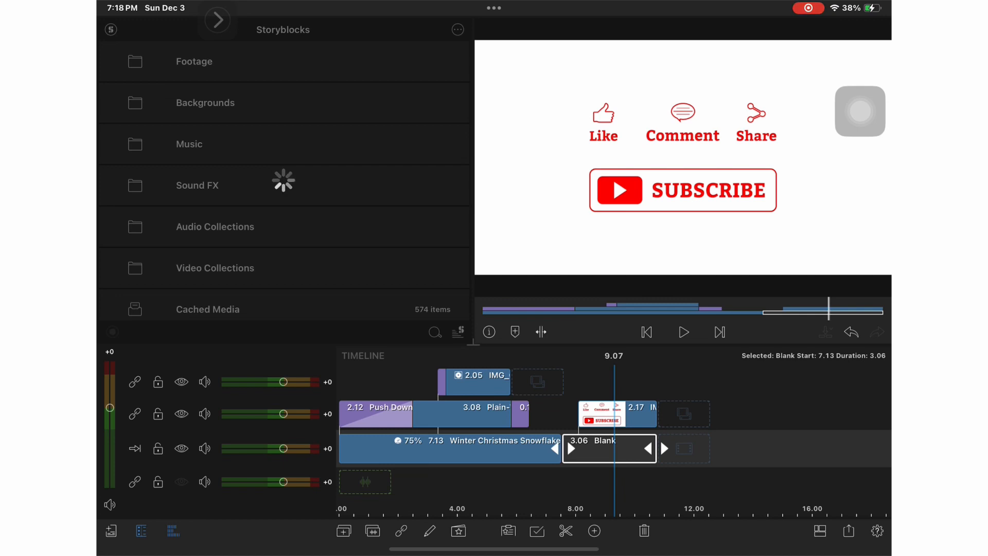
Filter Sound FX to Glass, preview Glass Shattering 2, and add it to the timeline.
{"action": "left_click", "coordinate": [197, 185]}
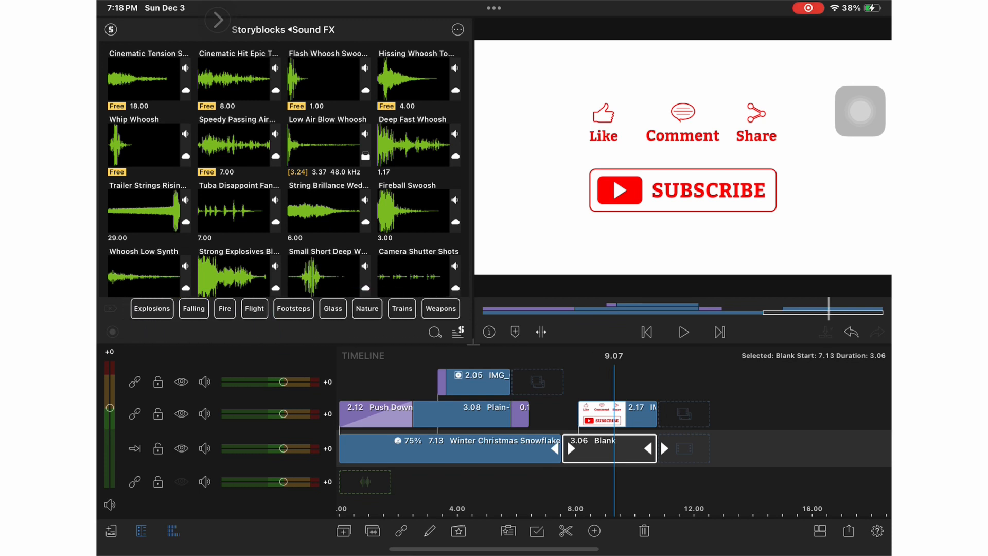
{"action": "left_click", "coordinate": [333, 308]}
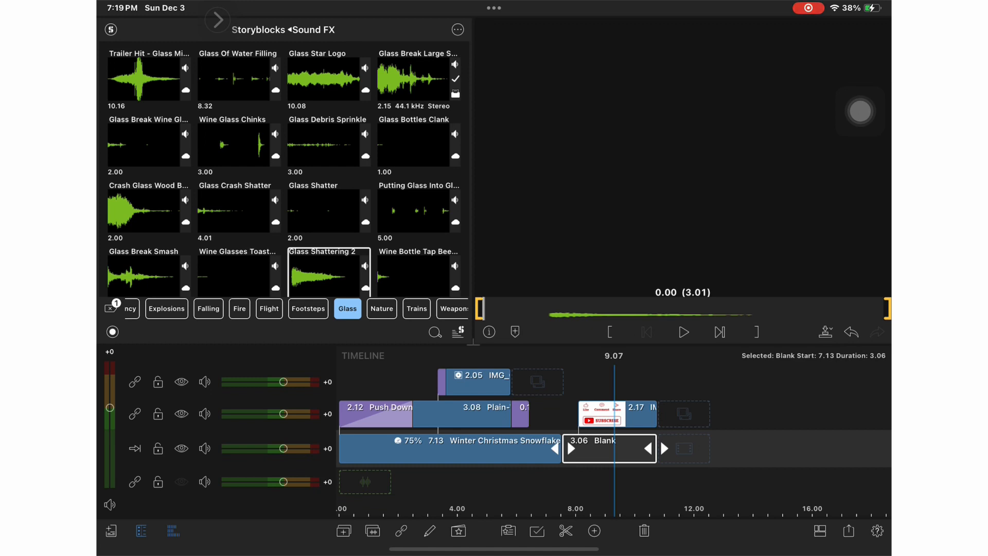
{"action": "left_click", "coordinate": [682, 332]}
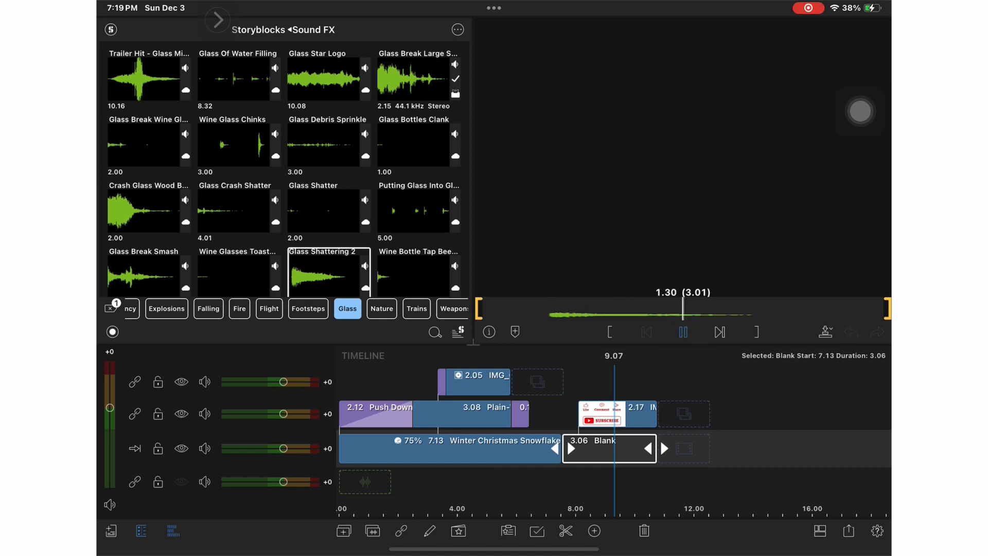
{"action": "left_click", "coordinate": [682, 331]}
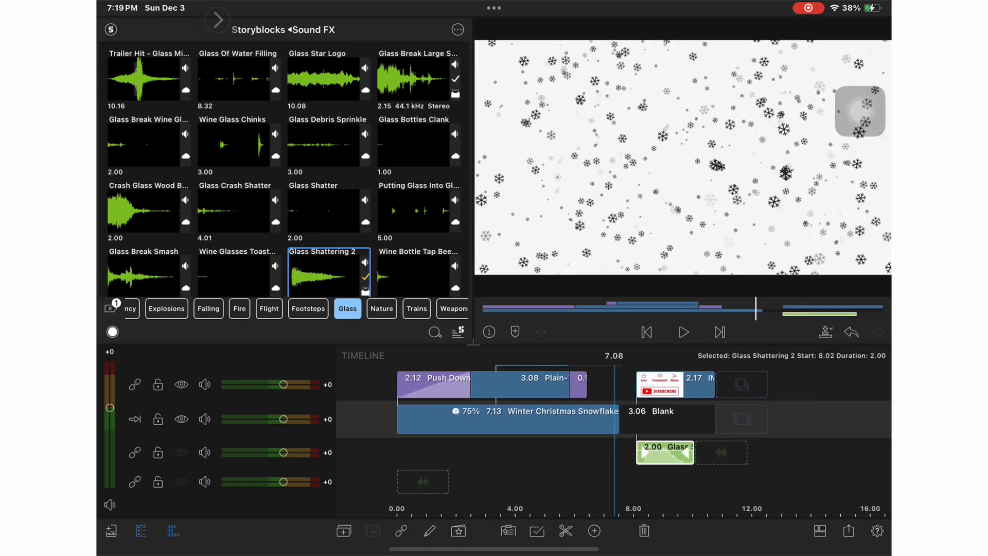
Zoom into the timeline and slide Glass Shattering 2 to start at 7.22.
{"action": "left_click", "coordinate": [682, 332]}
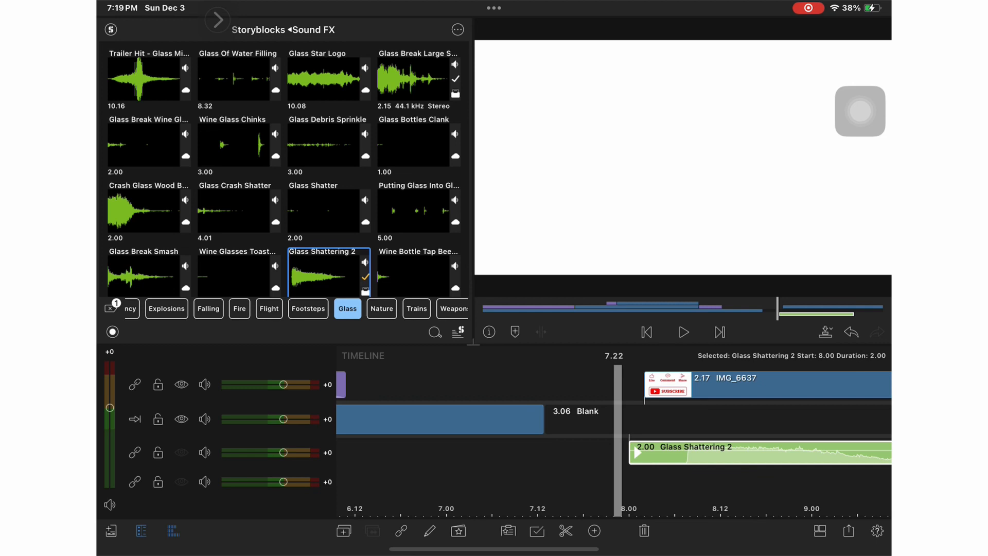
{"action": "left_click", "coordinate": [683, 331]}
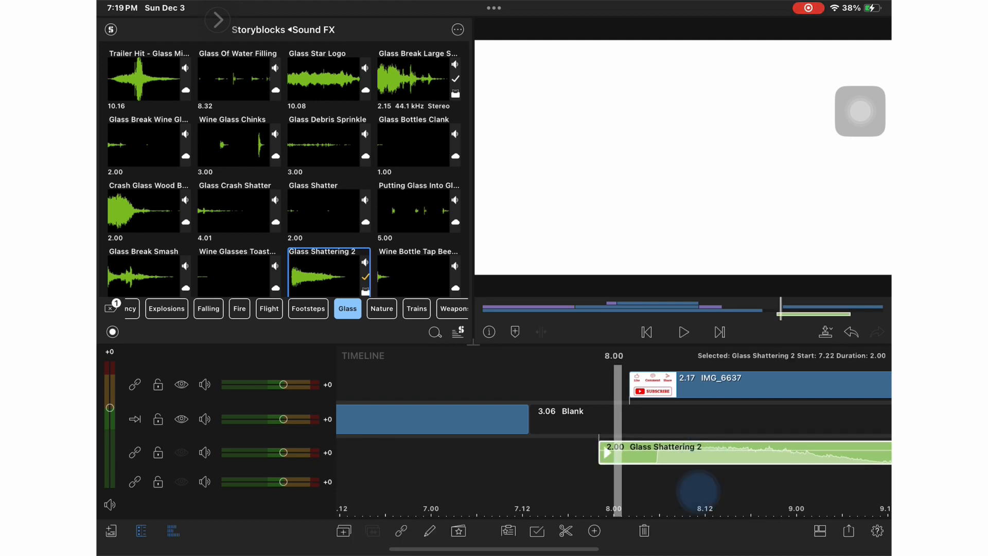
{"action": "left_click", "coordinate": [682, 331]}
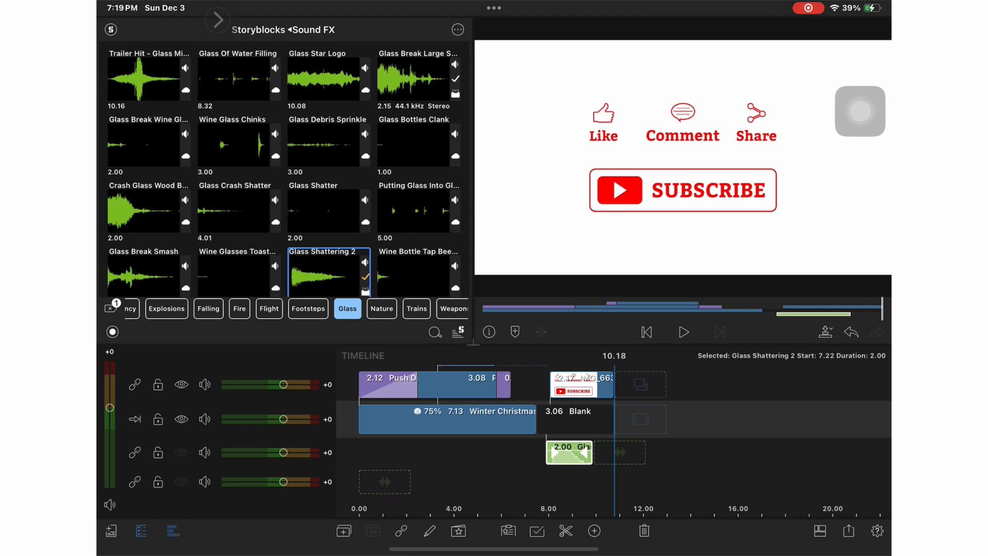
{"action": "left_click", "coordinate": [848, 529]}
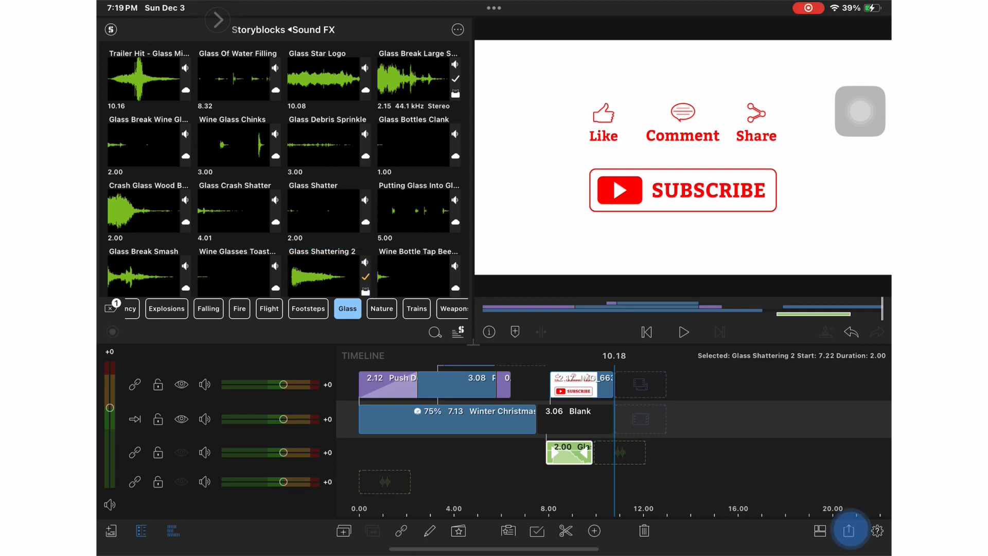
Export the project as a Movie and play the exported video in Photos.
{"action": "left_click", "coordinate": [848, 529]}
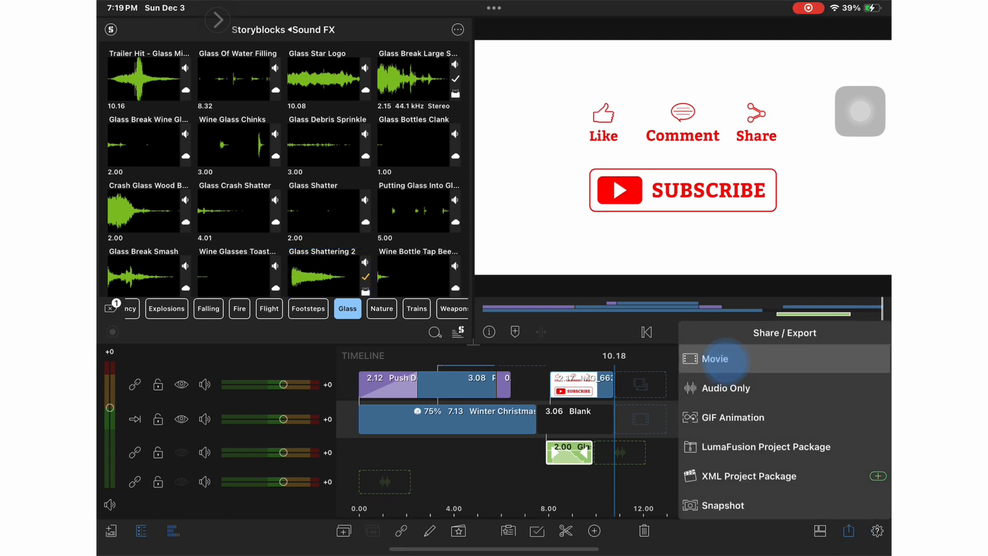
{"action": "left_click", "coordinate": [715, 358]}
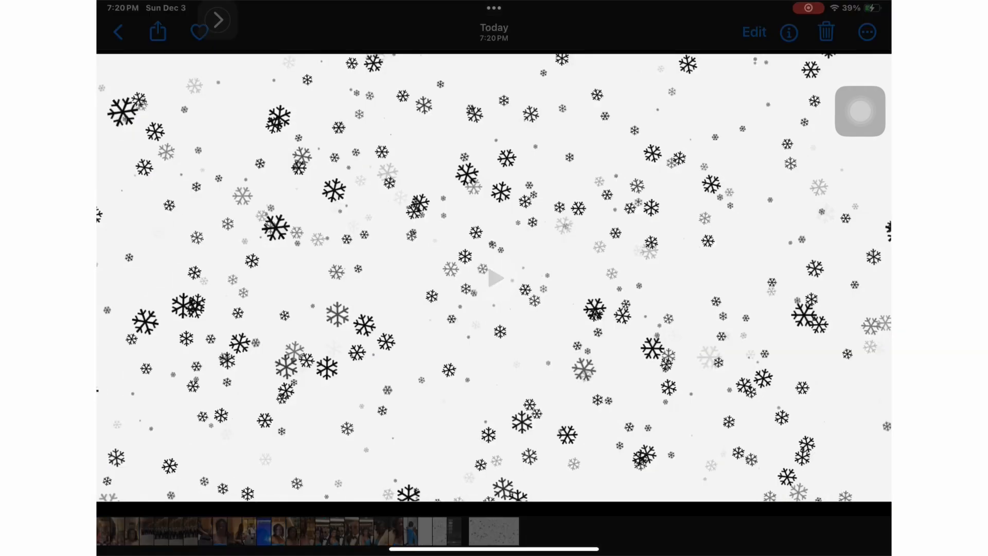
{"action": "left_click", "coordinate": [493, 278]}
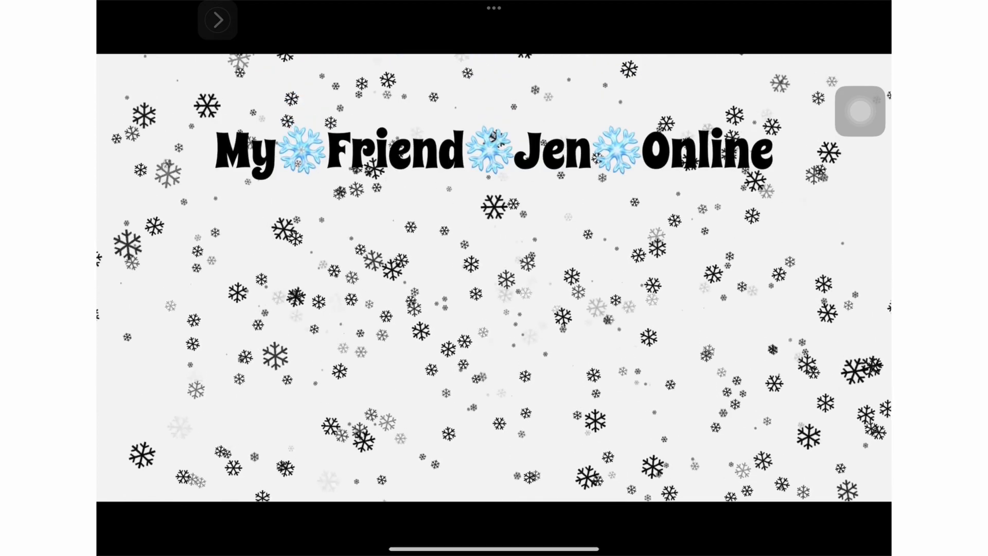